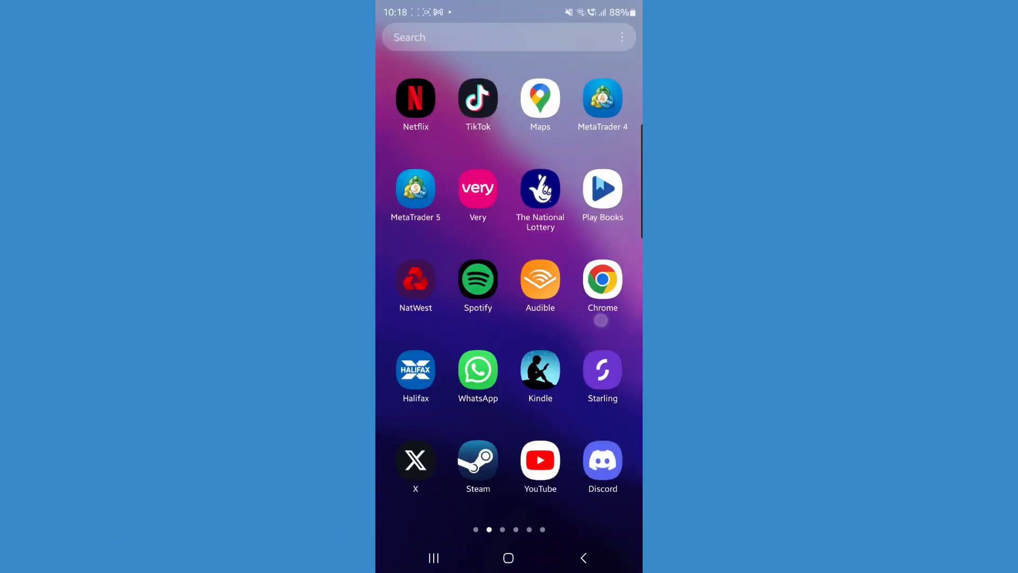
Step: Launch the Discord app from the Android home screen
click(602, 460)
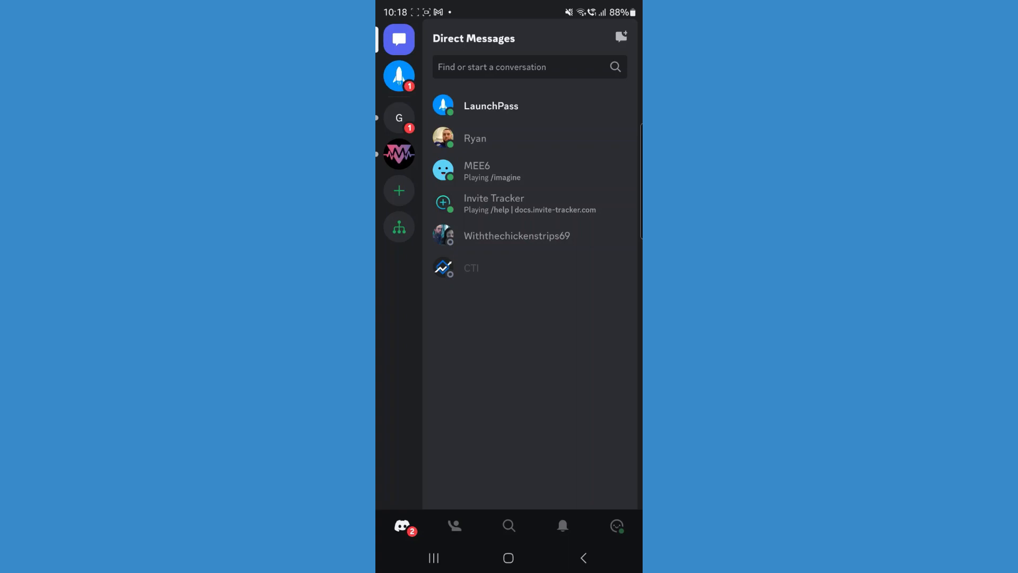
Step: Open the Friend Requests page from your account settings
click(616, 526)
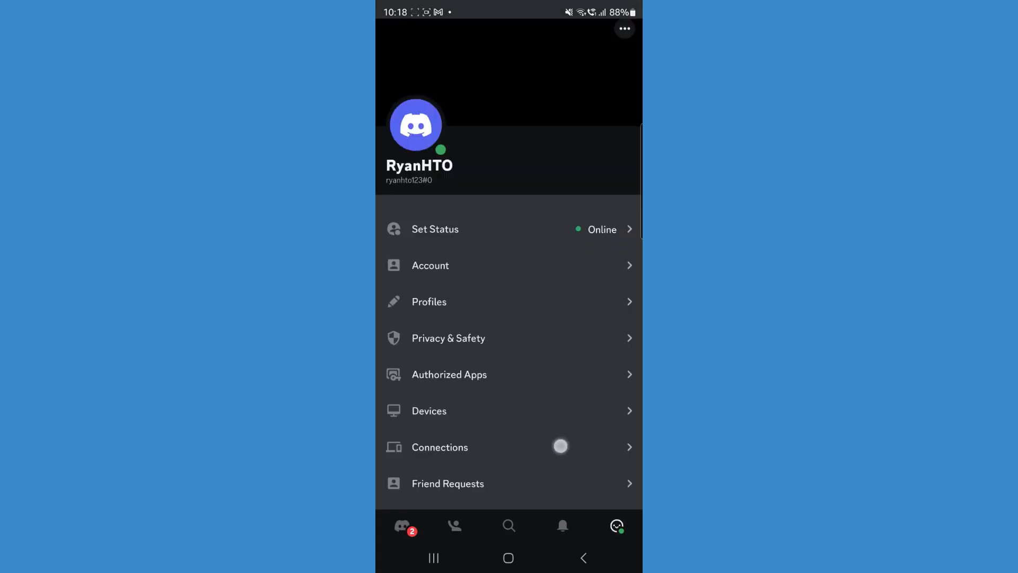
scroll(up, 3)
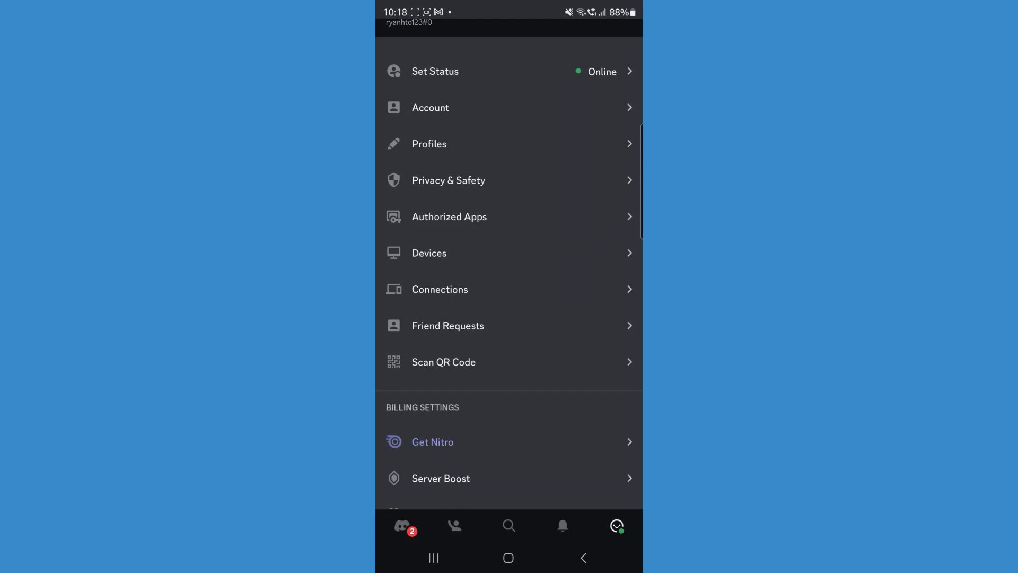
click(448, 325)
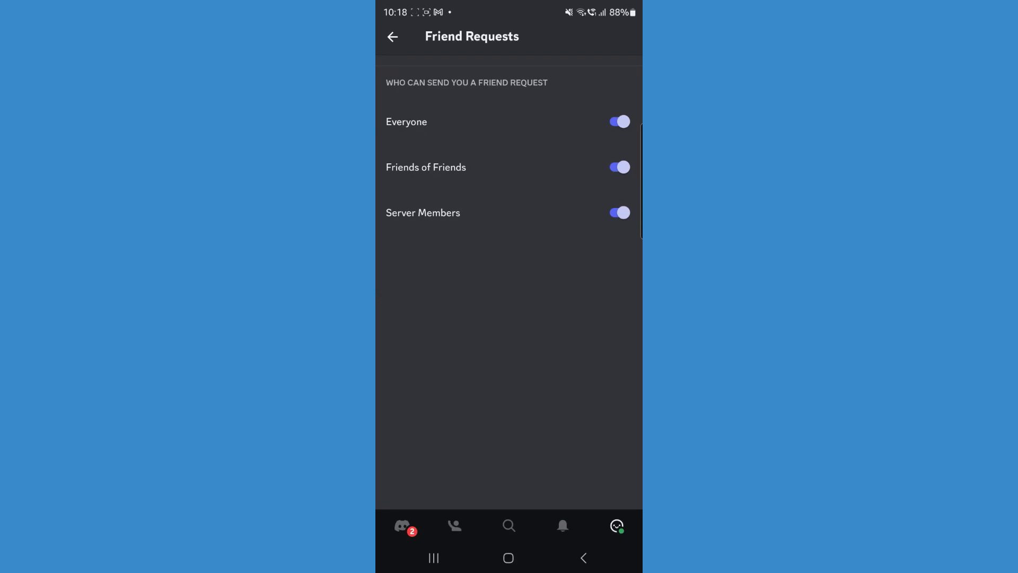
Step: Switch off the Everyone, Friends of Friends and Server Members friend request toggles
click(617, 121)
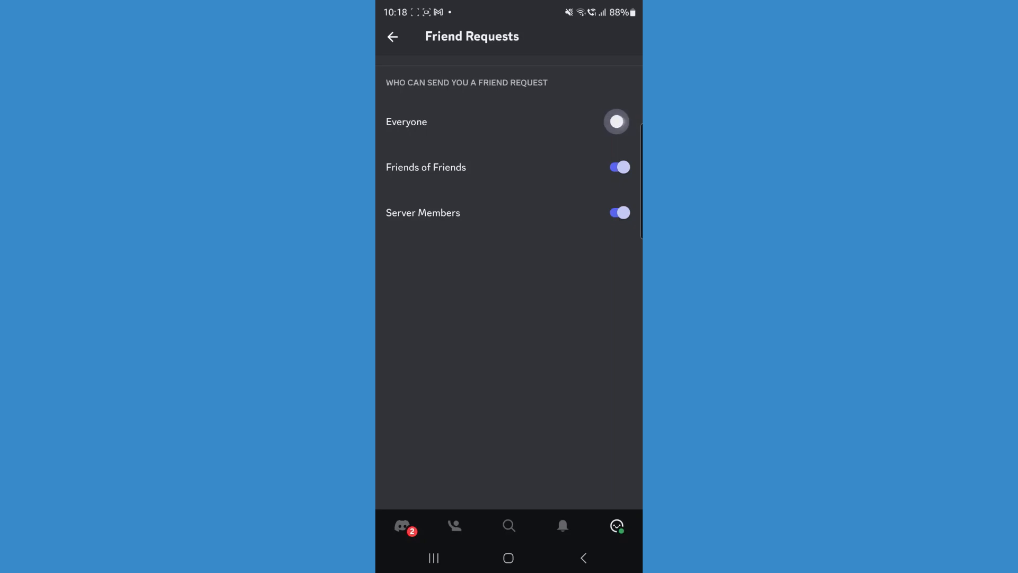
click(615, 122)
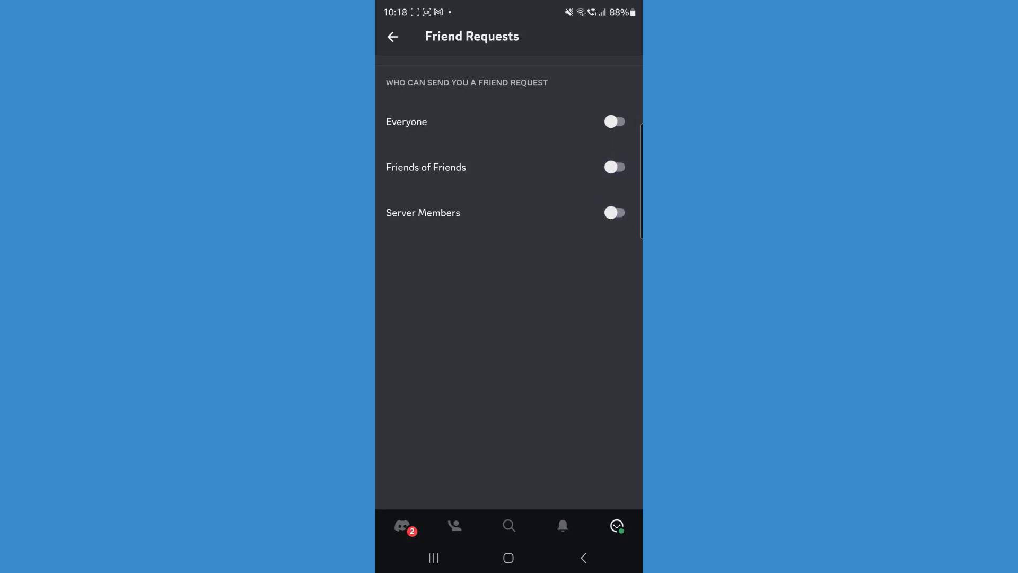